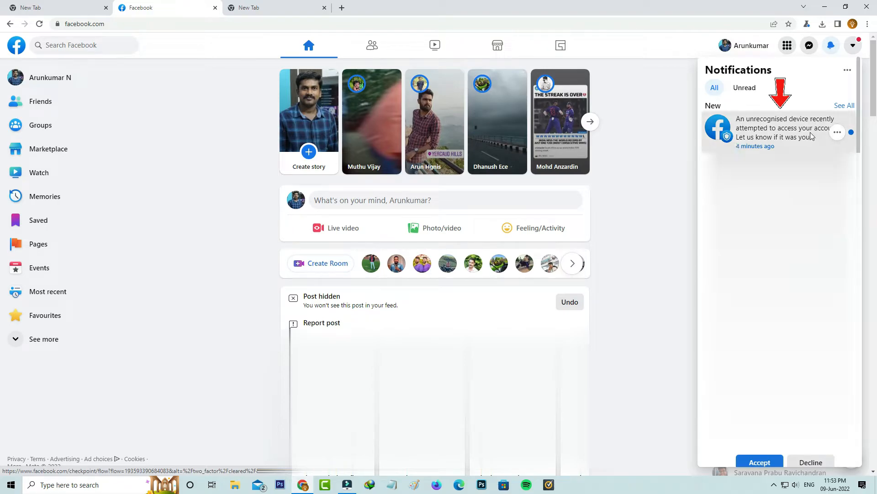
# - Open the unrecognised device login notification from the Notifications panel
pyautogui.click(783, 127)
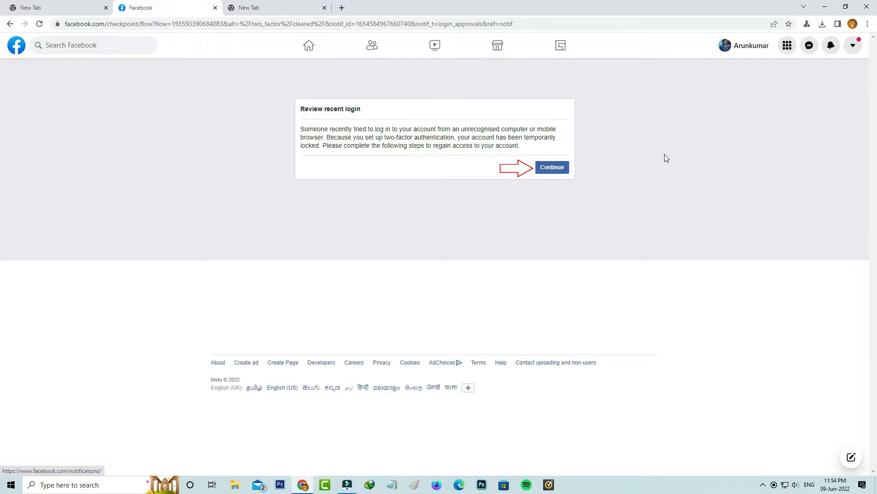
# - Confirm the Ramanathapuram login was you and save this browser
pyautogui.click(551, 167)
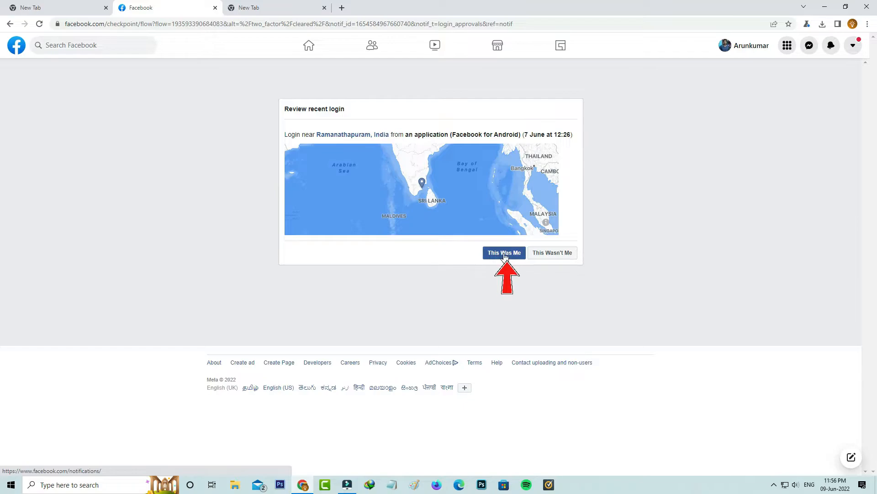
pyautogui.click(503, 253)
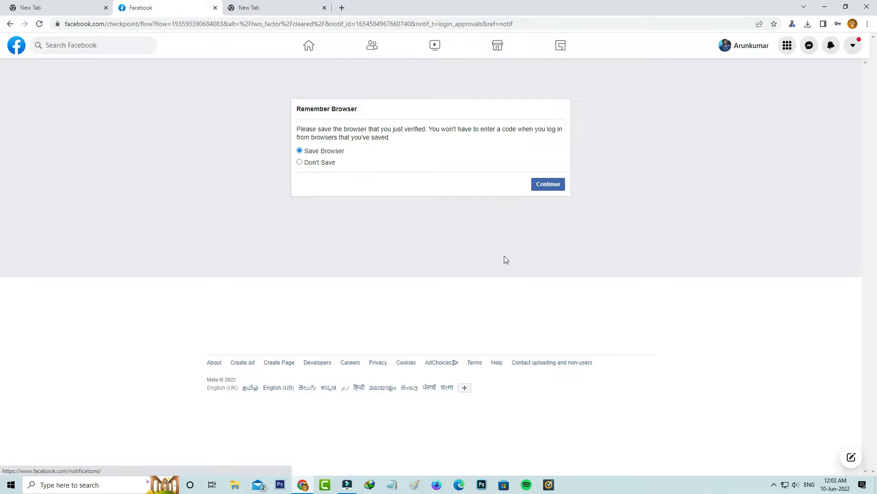
pyautogui.click(547, 183)
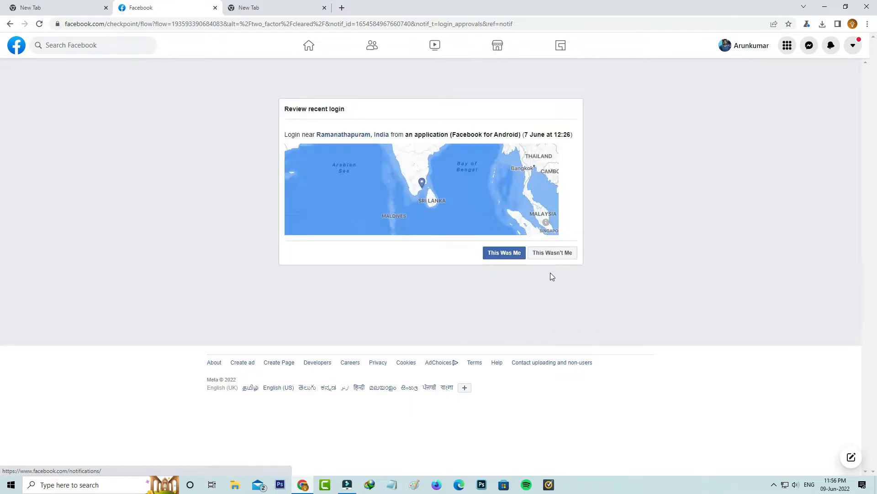
pyautogui.moveTo(553, 252)
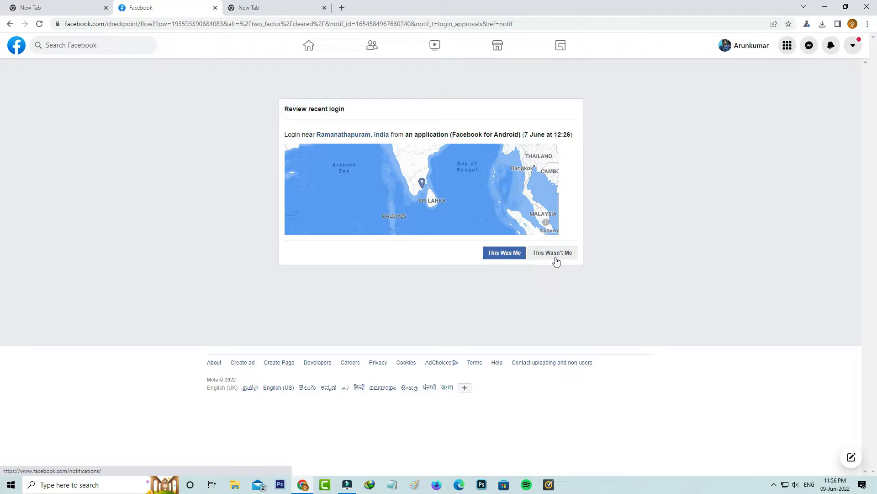
pyautogui.click(552, 253)
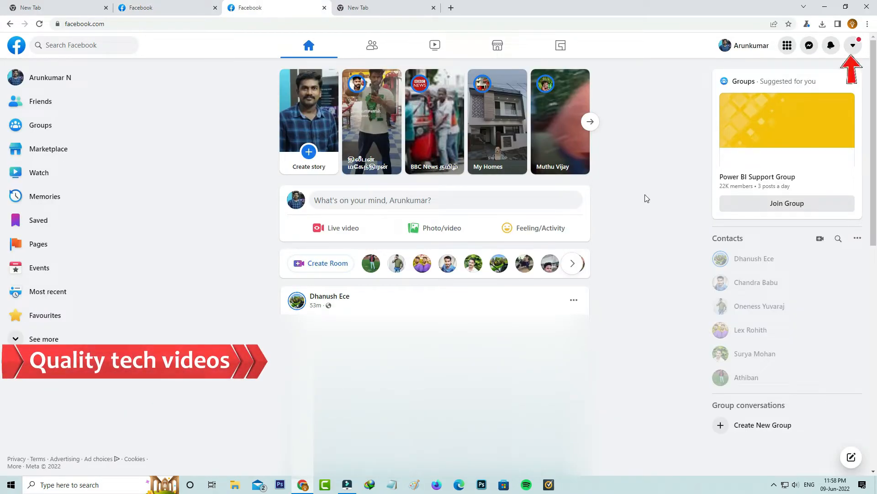
# - Go to Settings through the account menu's Settings & privacy options
pyautogui.click(852, 46)
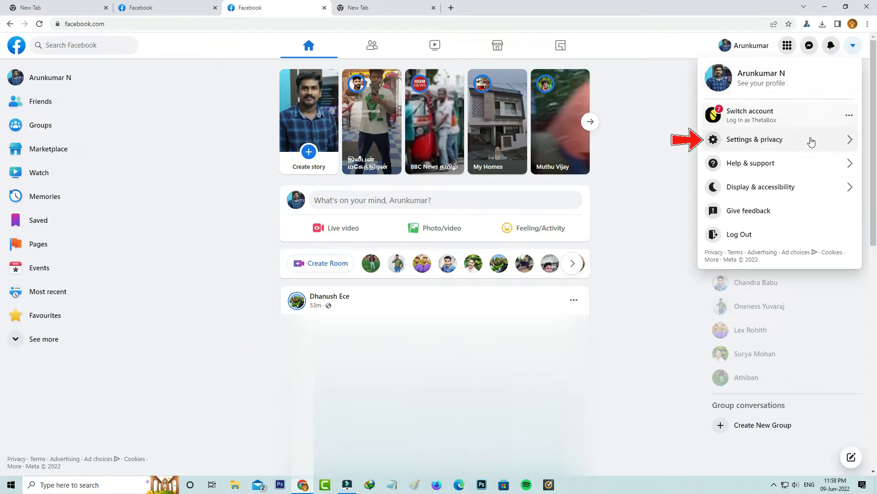
pyautogui.click(754, 139)
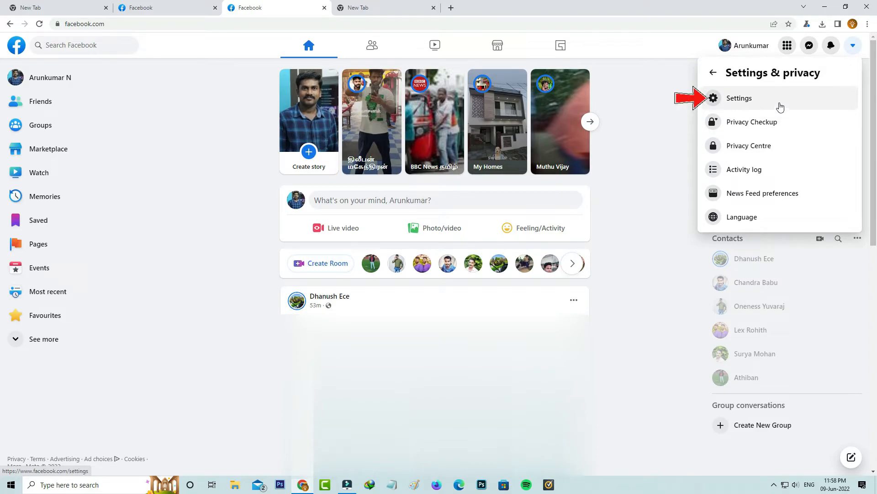
pyautogui.click(739, 98)
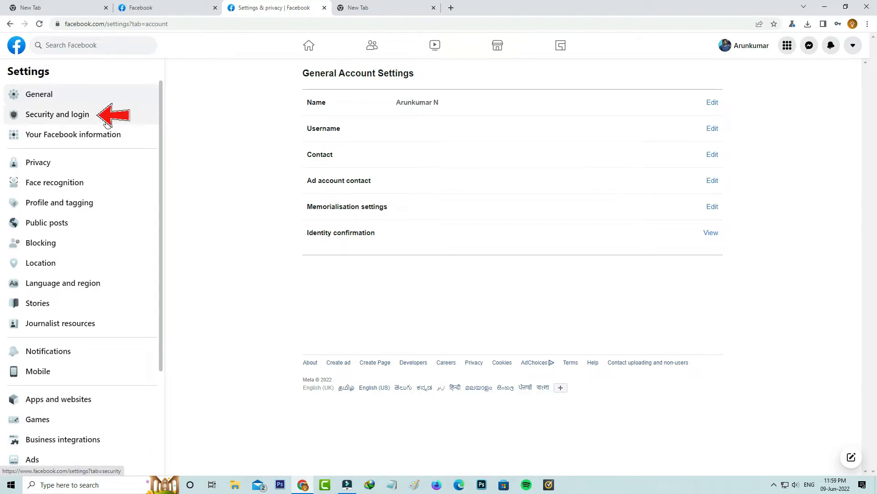
# - Show Security and login settings, scrolled to Setting up extra security
pyautogui.click(57, 115)
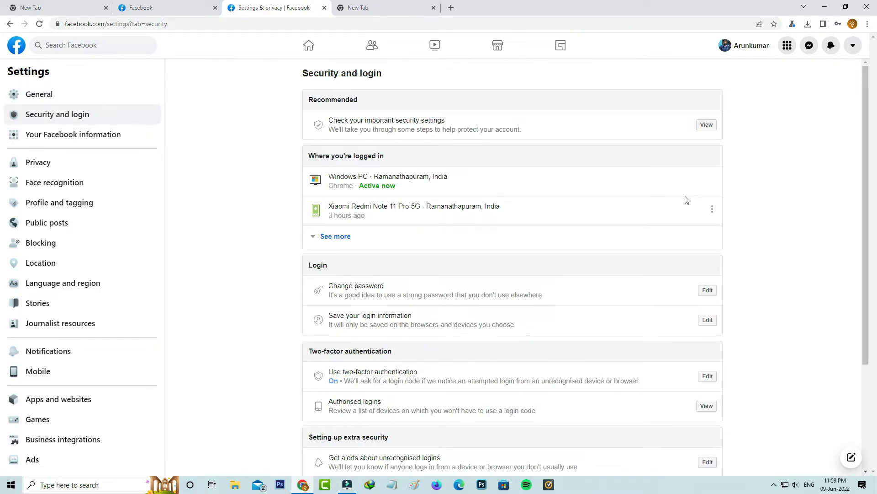
pyautogui.scroll(-3)
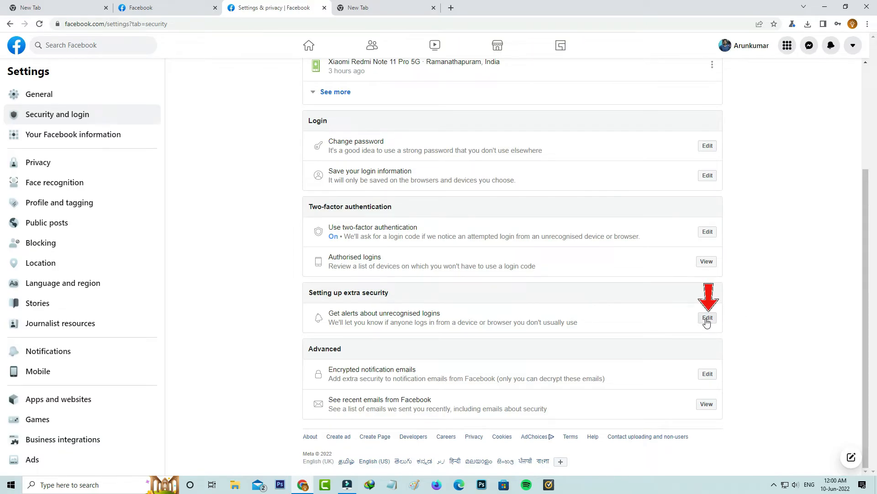
# - Switch unrecognised-login alerts to Don't get notifications
pyautogui.click(707, 318)
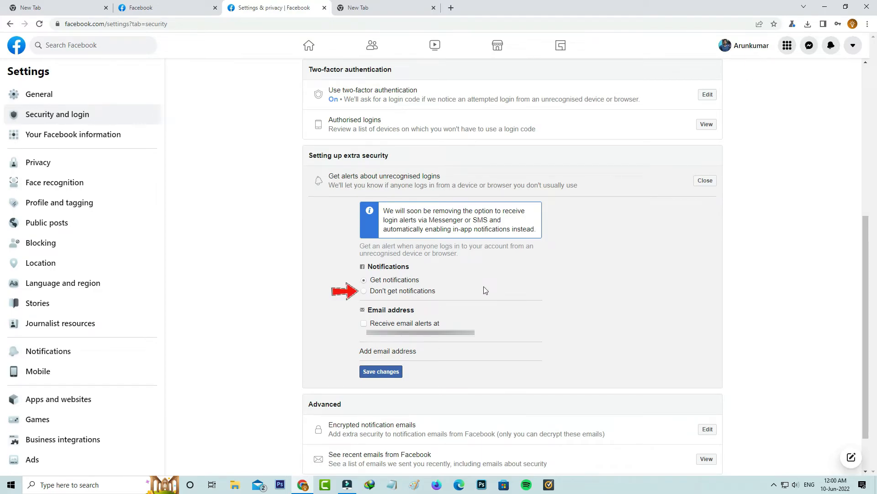
pyautogui.click(364, 290)
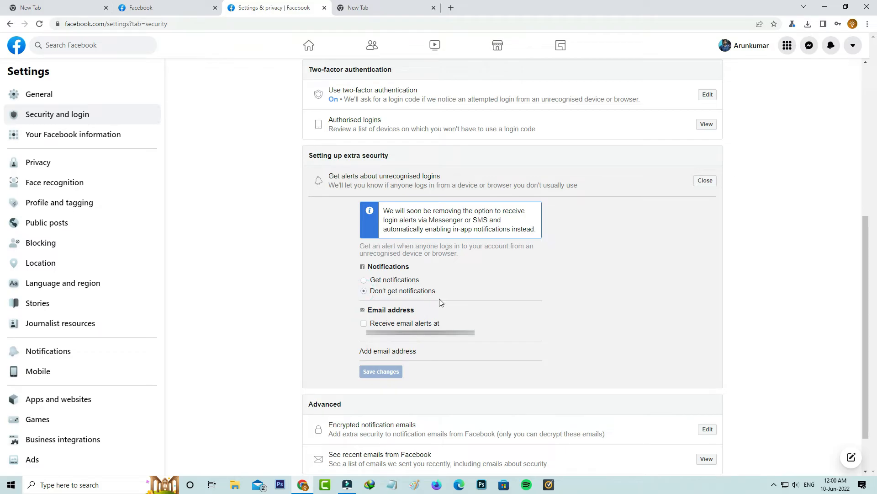